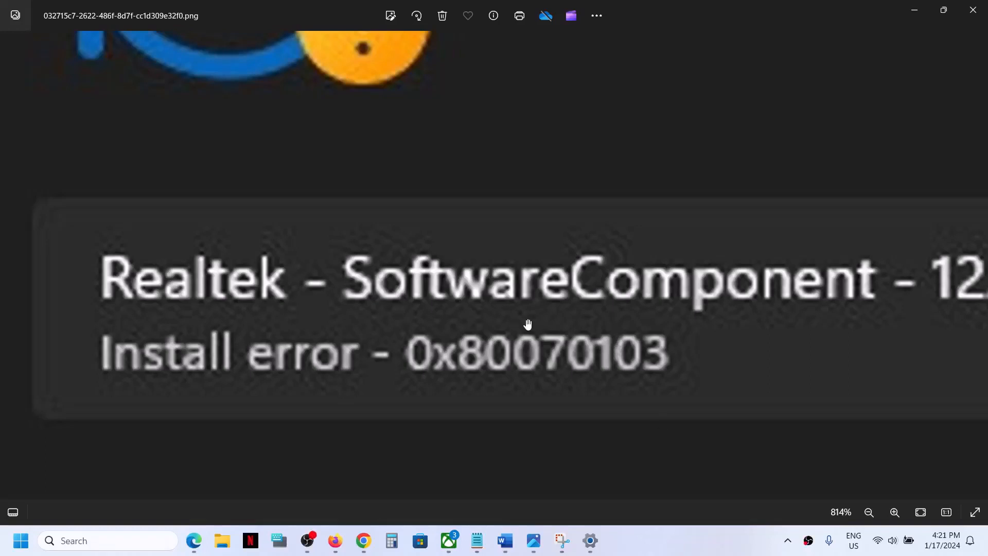
mouse_move(150, 367)
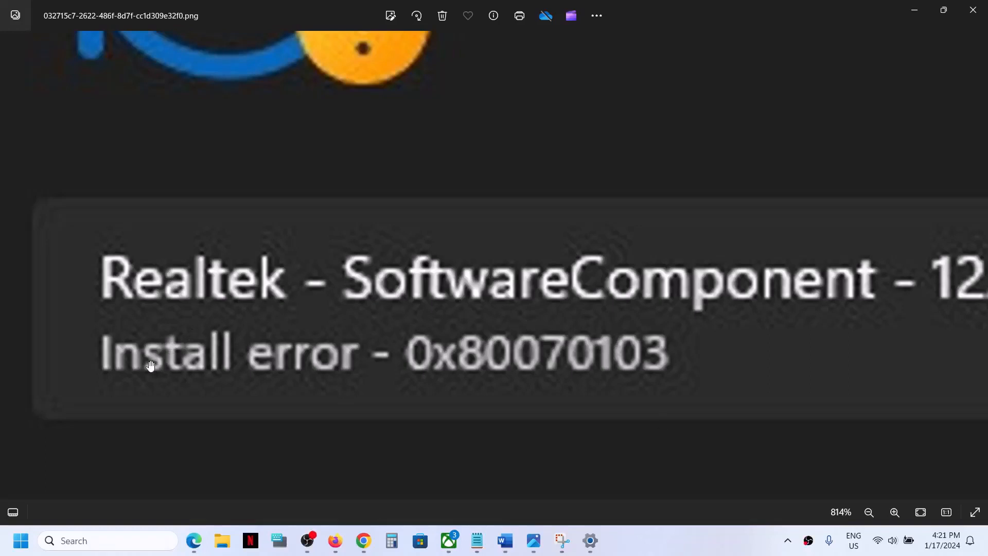
mouse_move(490, 371)
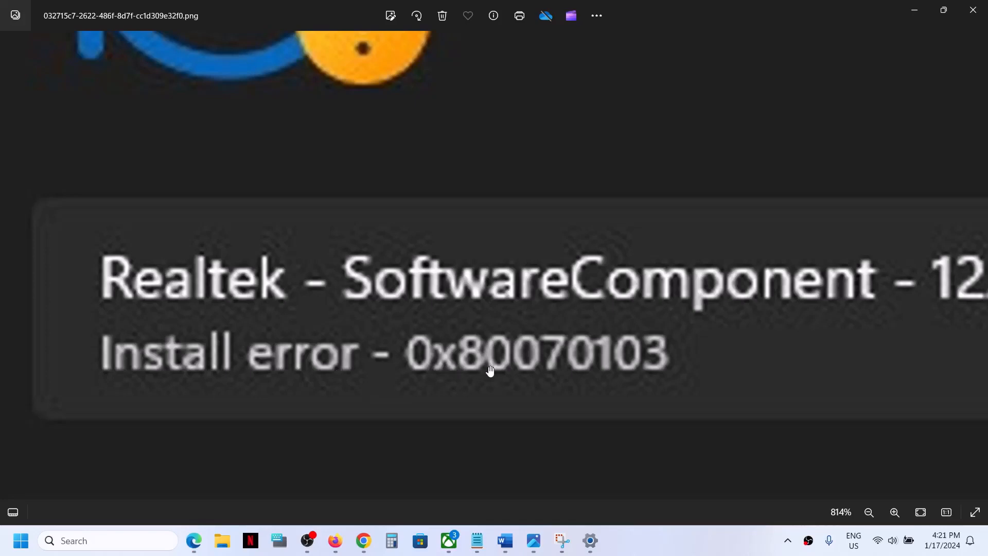
mouse_move(505, 334)
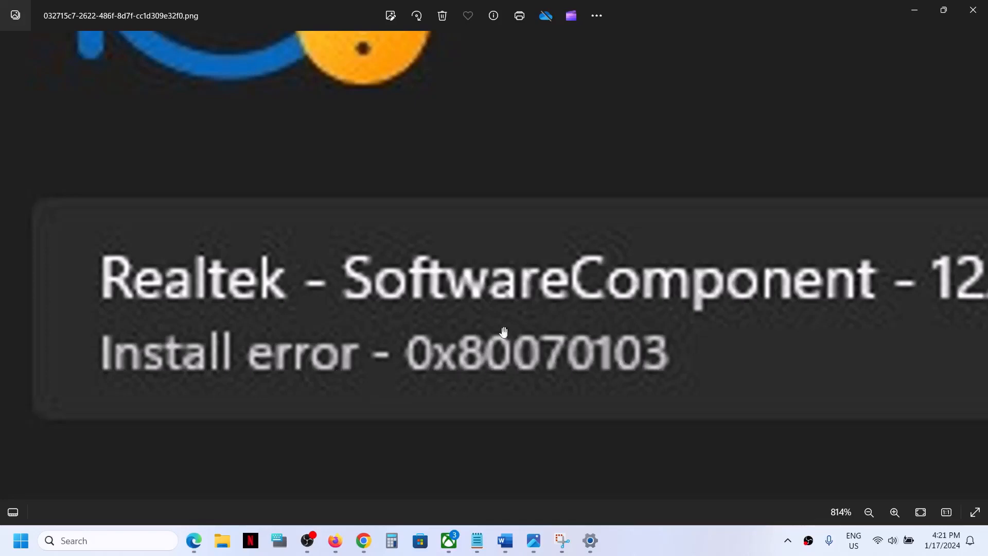
mouse_move(672, 370)
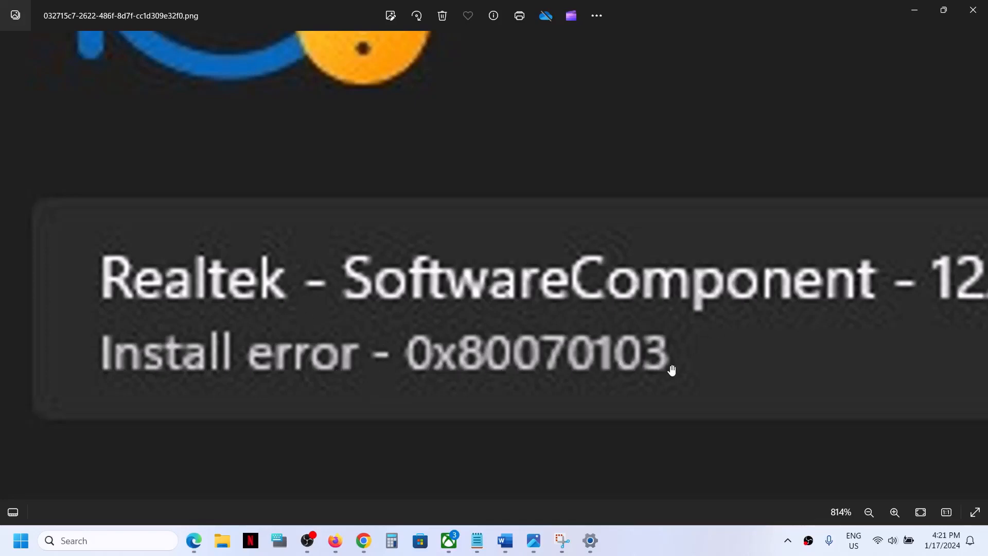
mouse_move(257, 326)
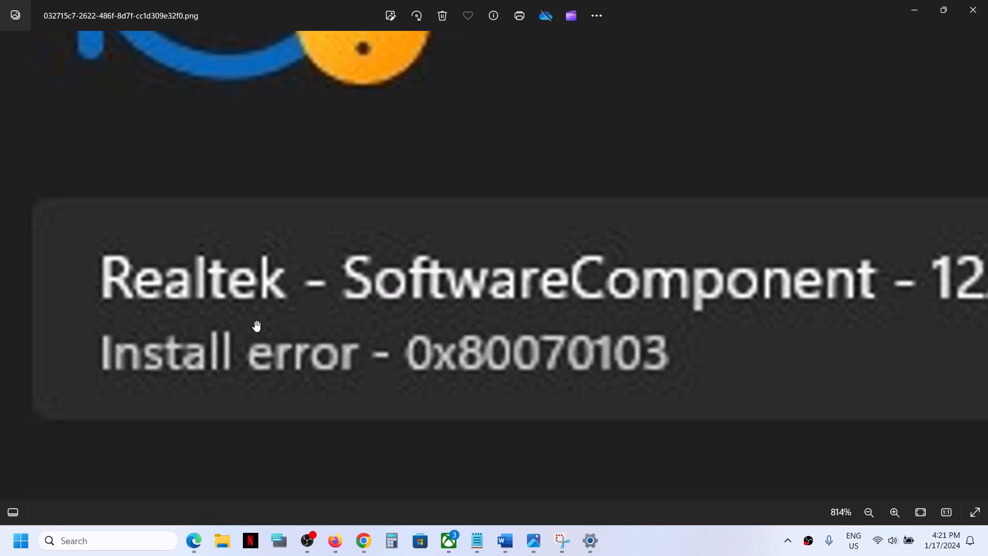
Step: Review the driver-notes list in Word alongside the install error screenshot
click(504, 541)
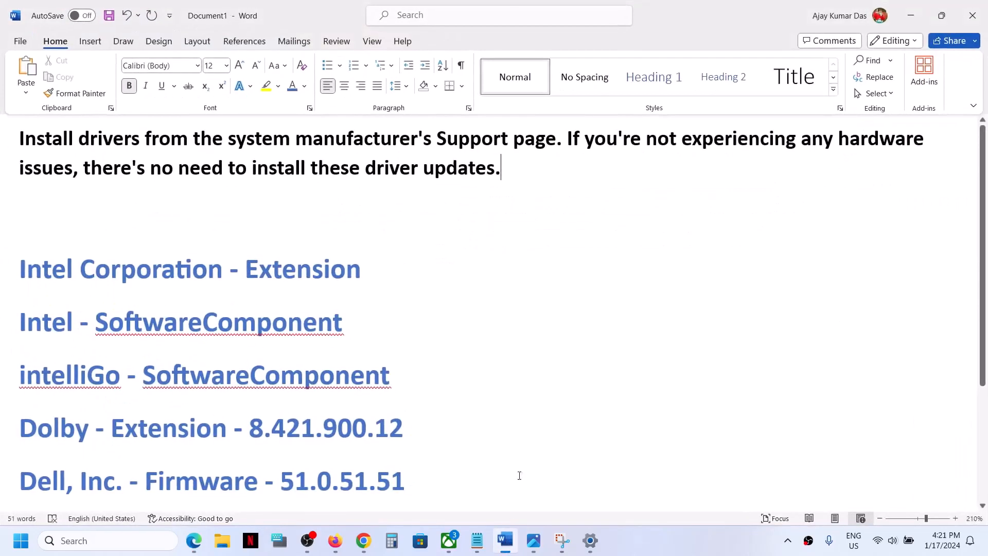
scroll(down, 3)
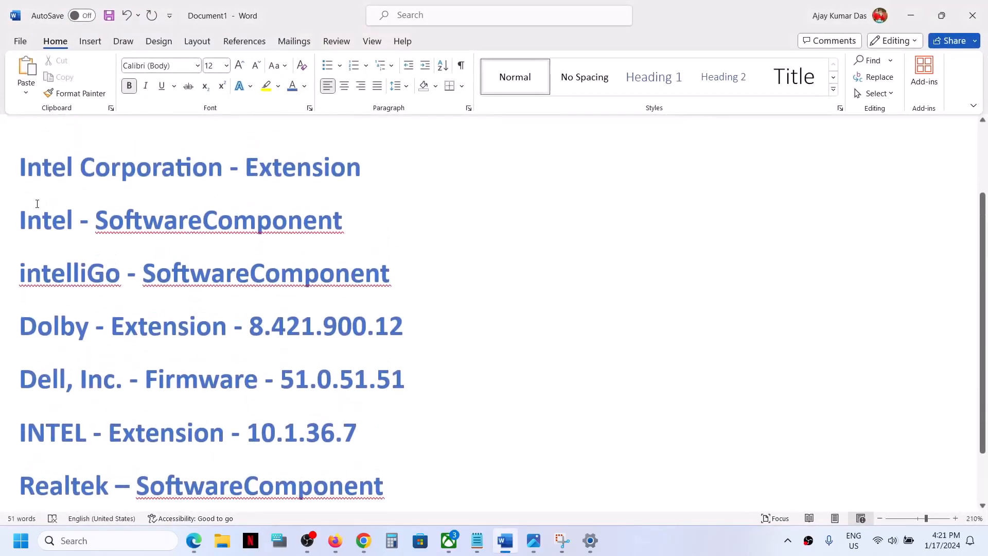
mouse_move(66, 366)
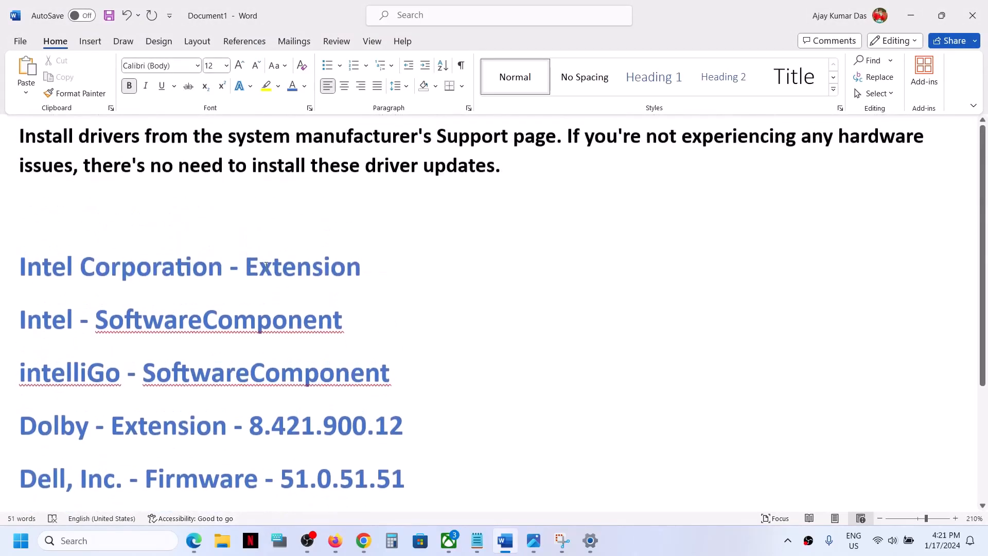
click(533, 540)
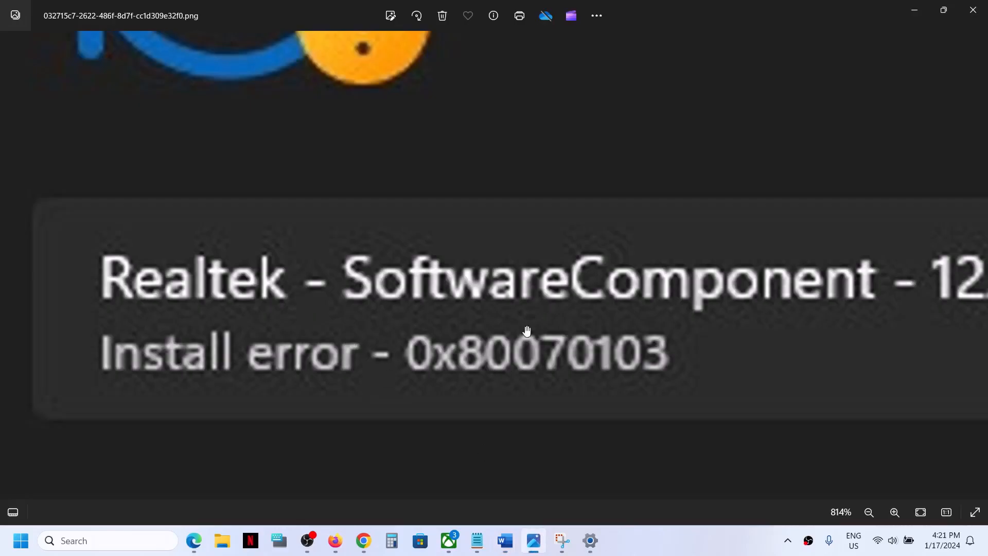
mouse_move(503, 540)
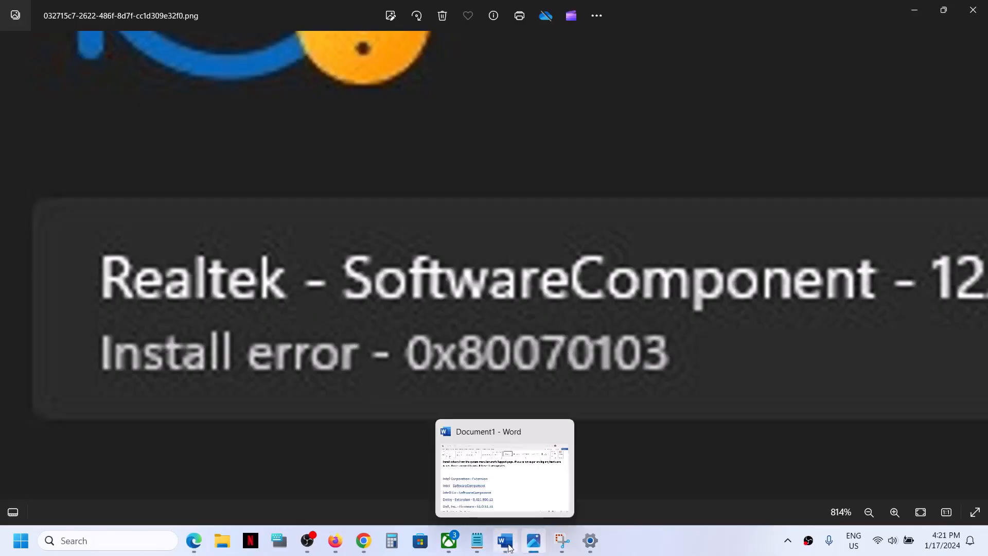
click(504, 540)
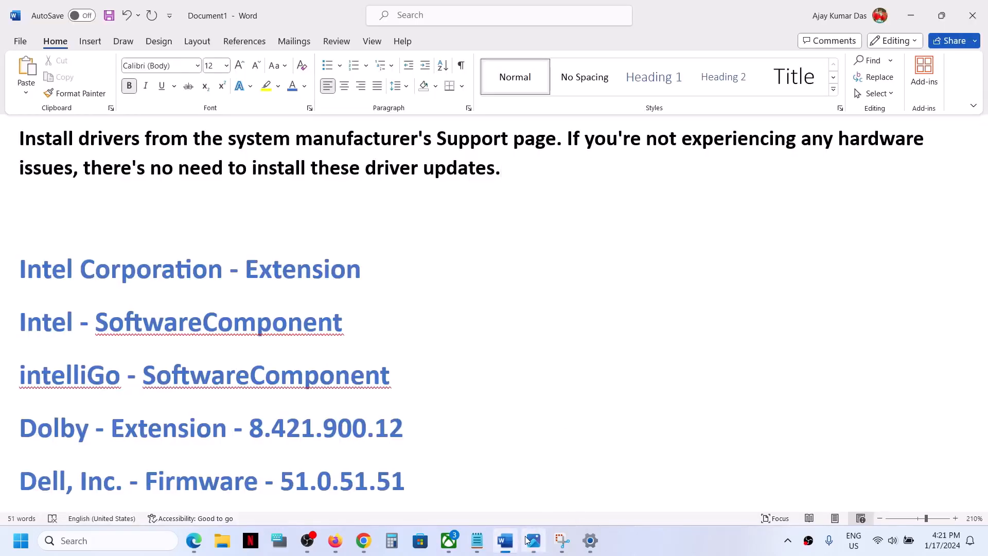
click(532, 540)
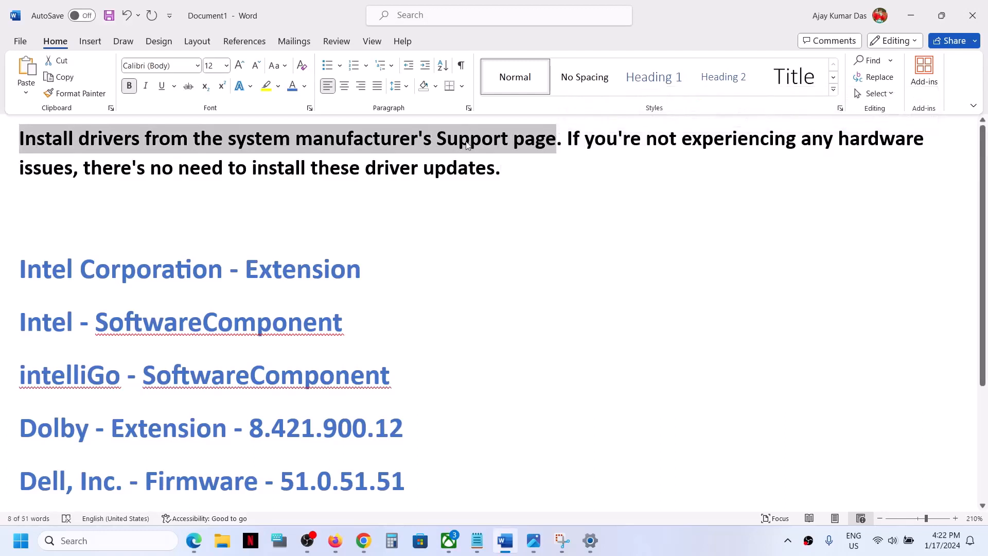
mouse_move(359, 153)
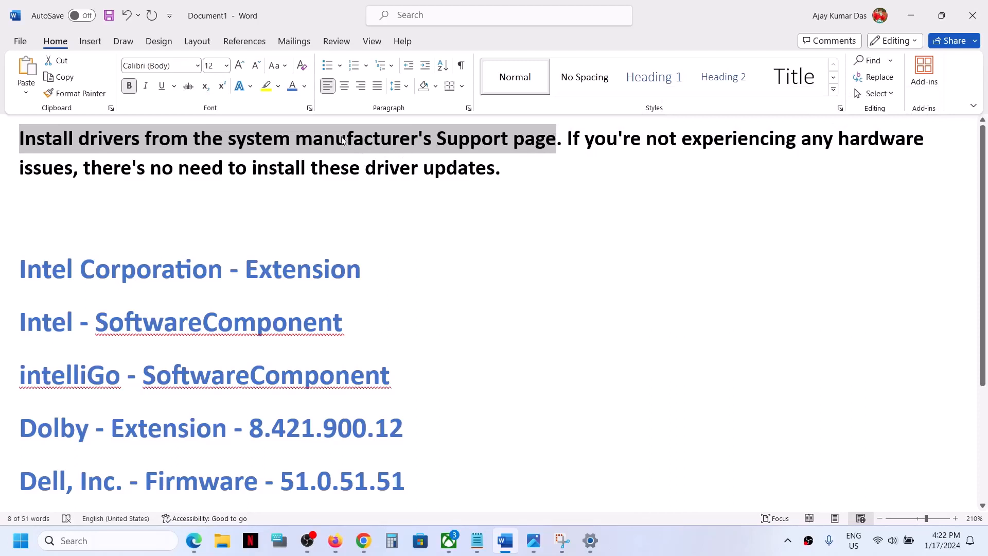
mouse_move(382, 159)
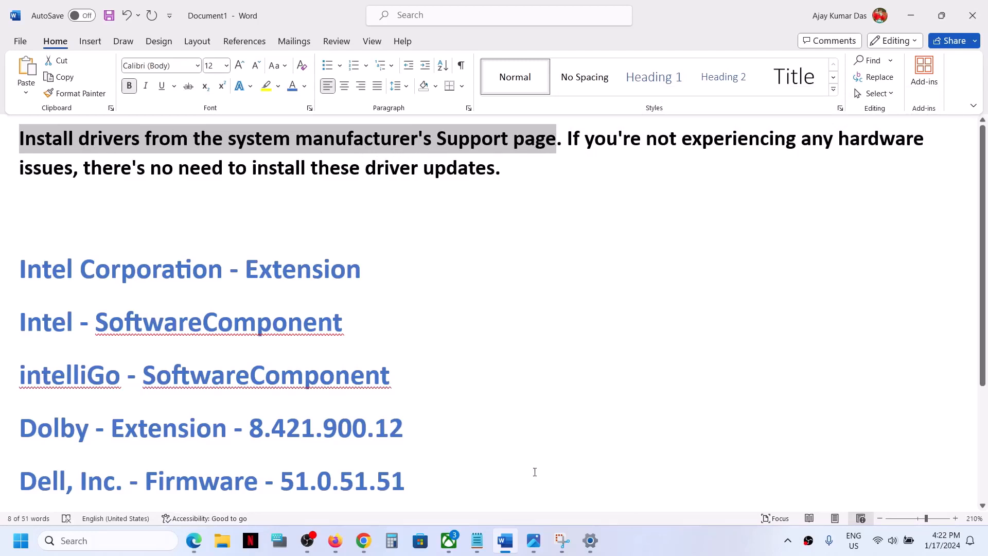
Step: Highlight the sentence saying driver updates aren't needed without hardware issues
click(533, 541)
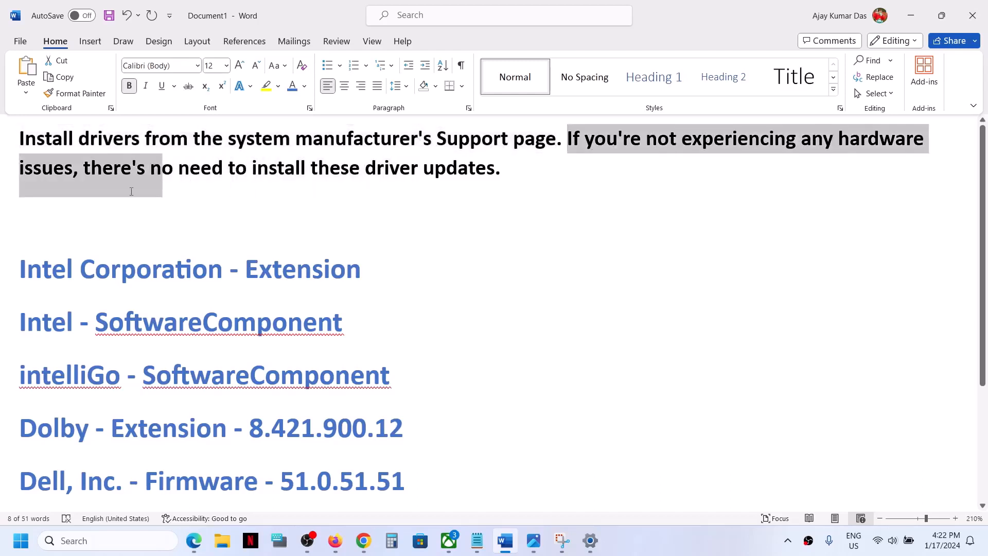
drag(567, 137, 470, 176)
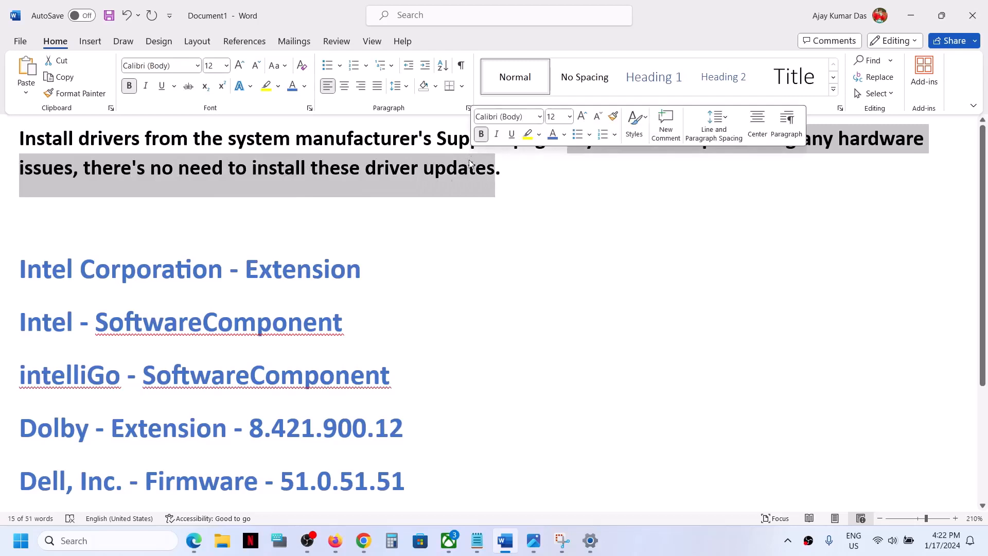
scroll(down, 3)
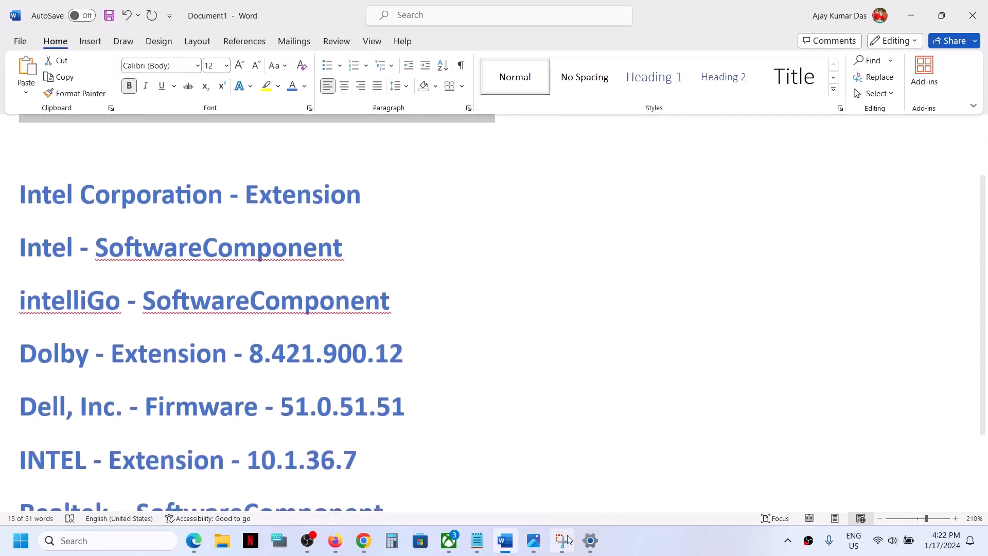
click(533, 540)
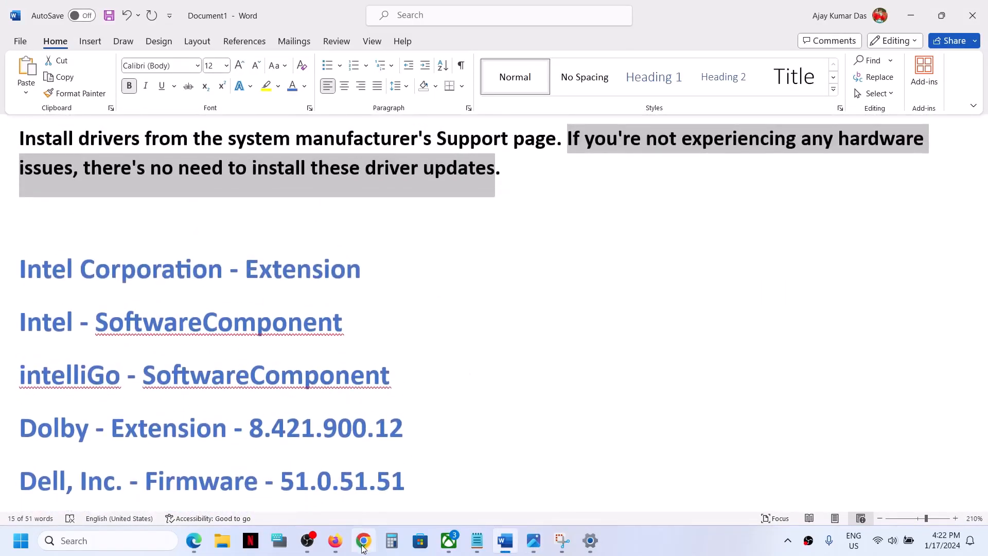
Step: Search for the Show or hide updates troubleshooter and launch the downloaded wushowhide.diagcab
click(363, 540)
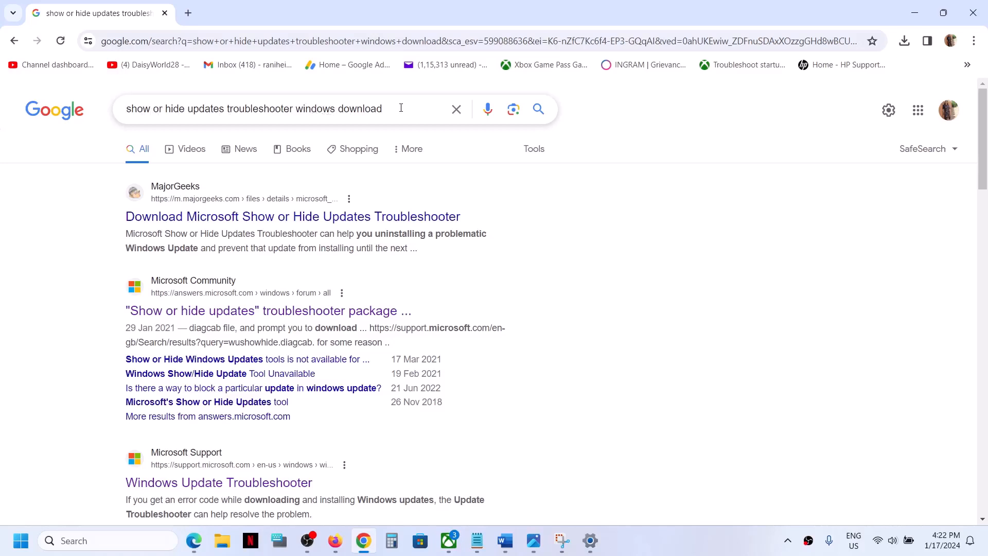
click(401, 108)
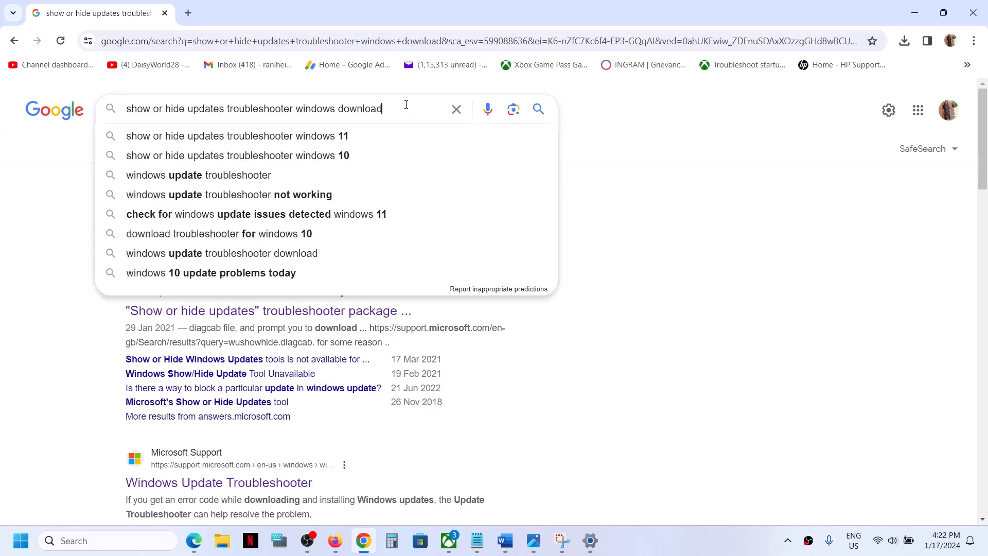
key(Enter)
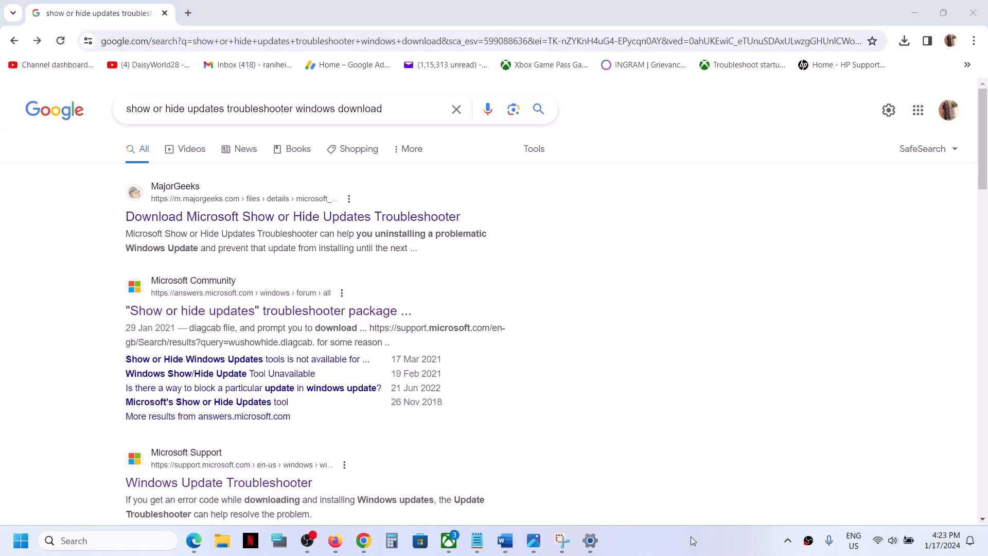
click(905, 40)
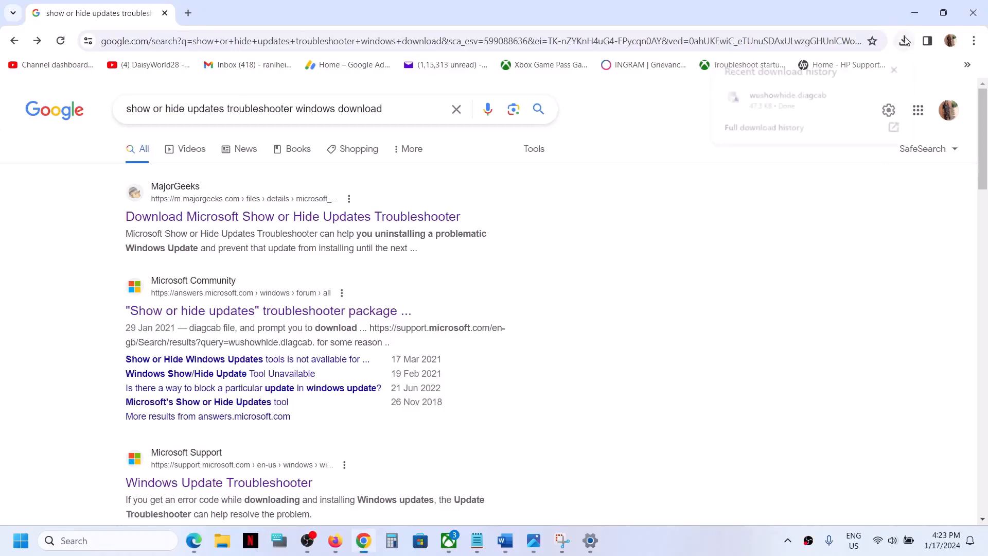
click(904, 41)
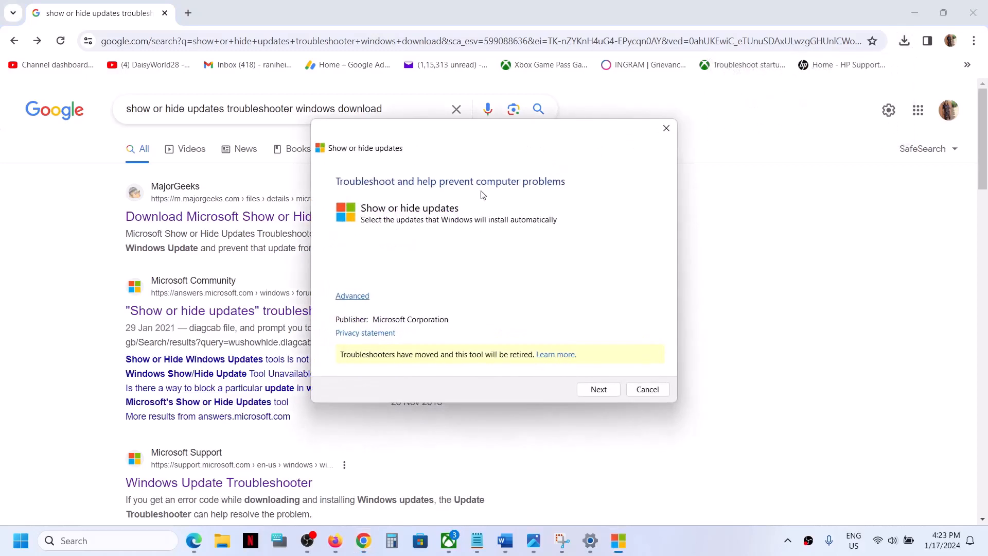
mouse_move(346, 397)
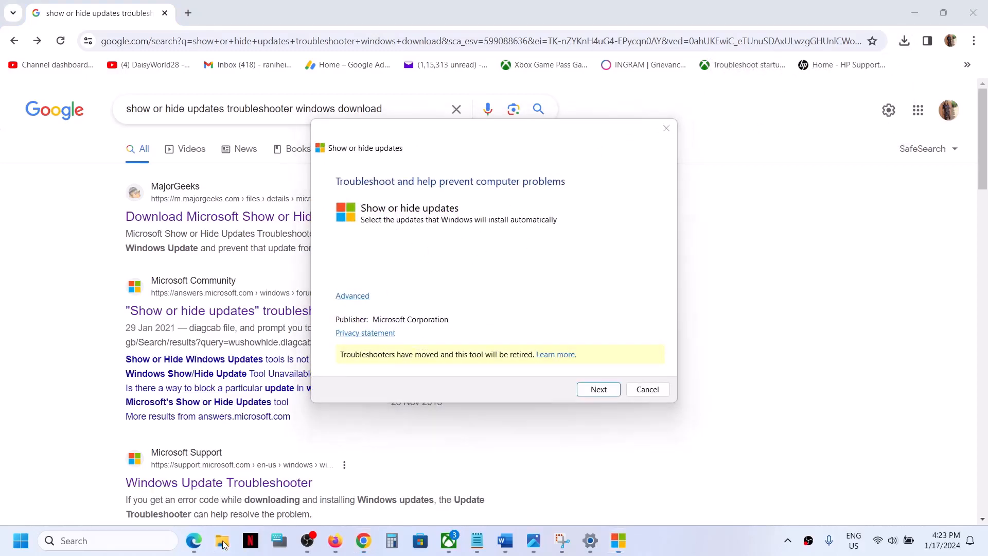
Step: Run wushowhide.diagcab from File Explorer's Downloads folder and start its update search
click(222, 541)
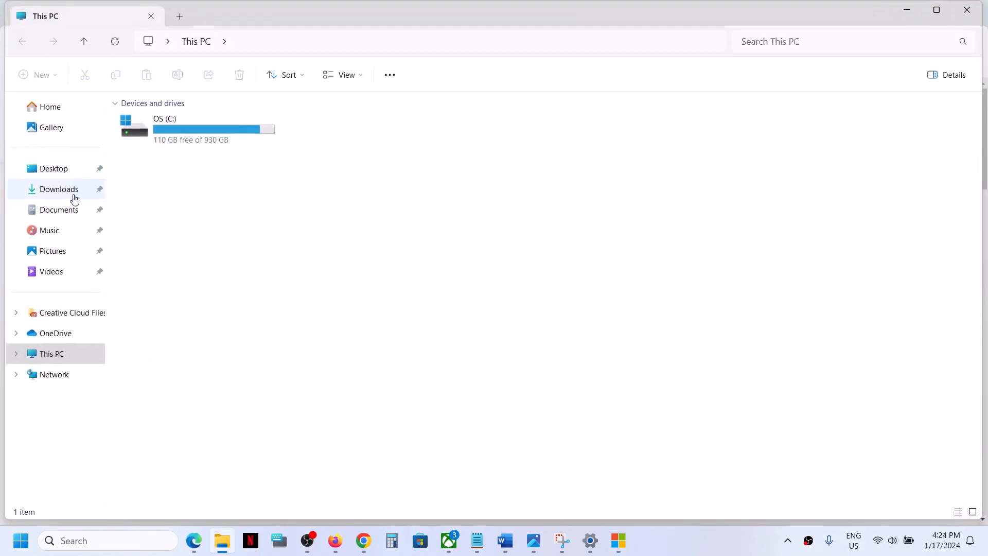
click(59, 189)
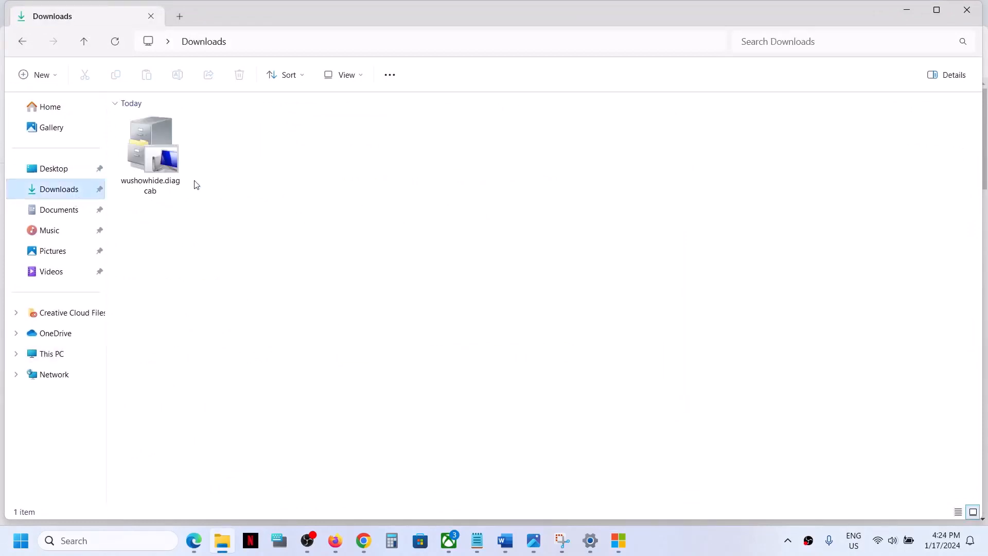
mouse_move(189, 178)
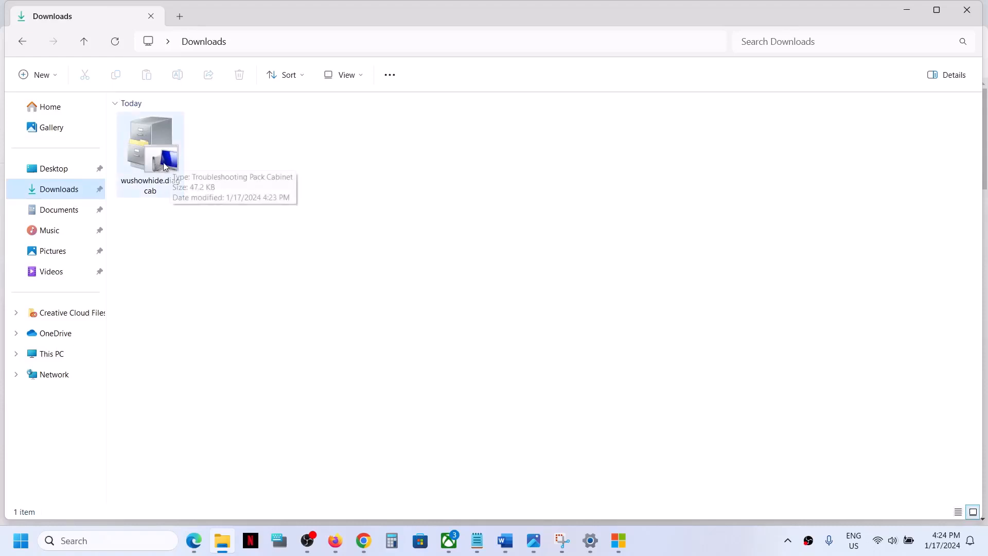
double_click(149, 145)
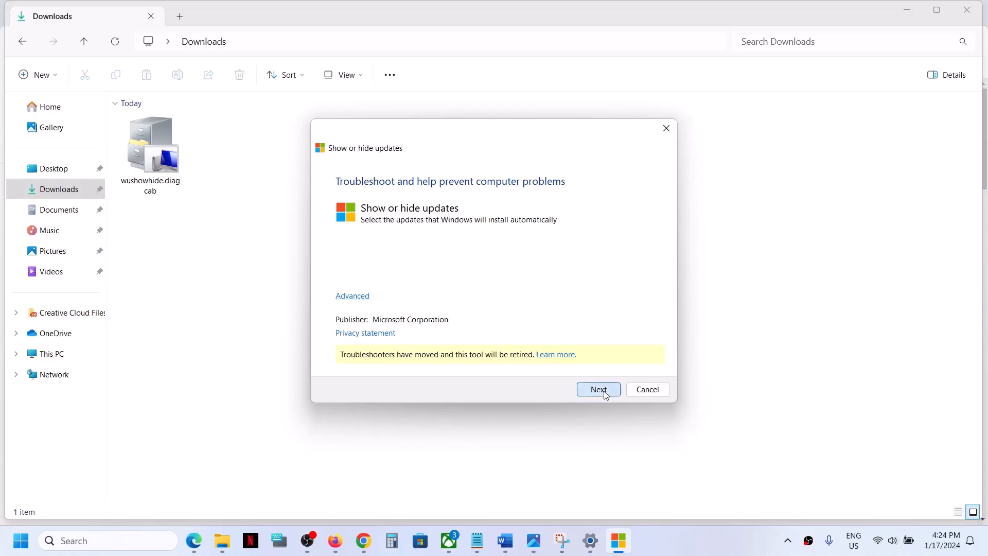
click(598, 389)
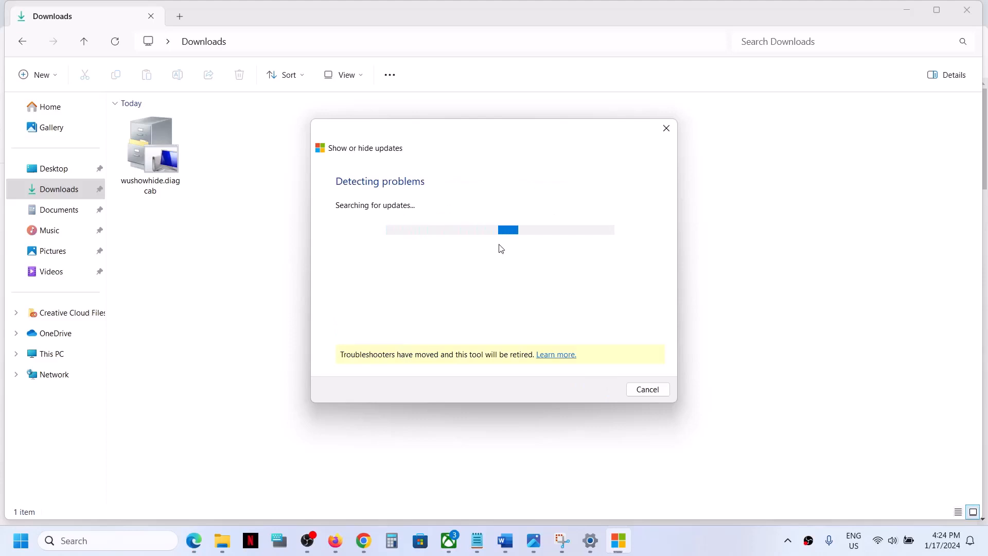
mouse_move(465, 255)
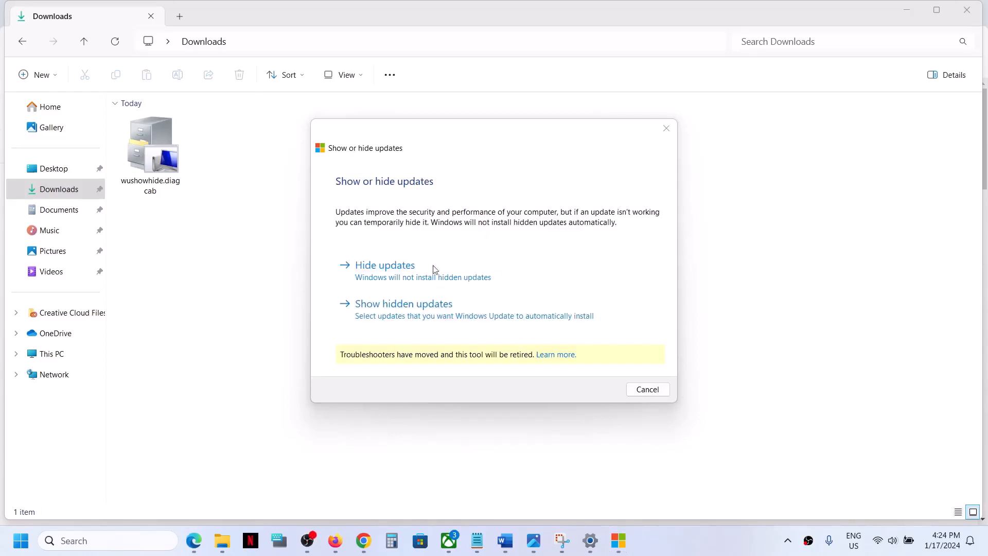
Step: Choose Hide updates and tick the first Intel(R) Corporation - MEDIA - 10.29.0.9677 entry
click(385, 265)
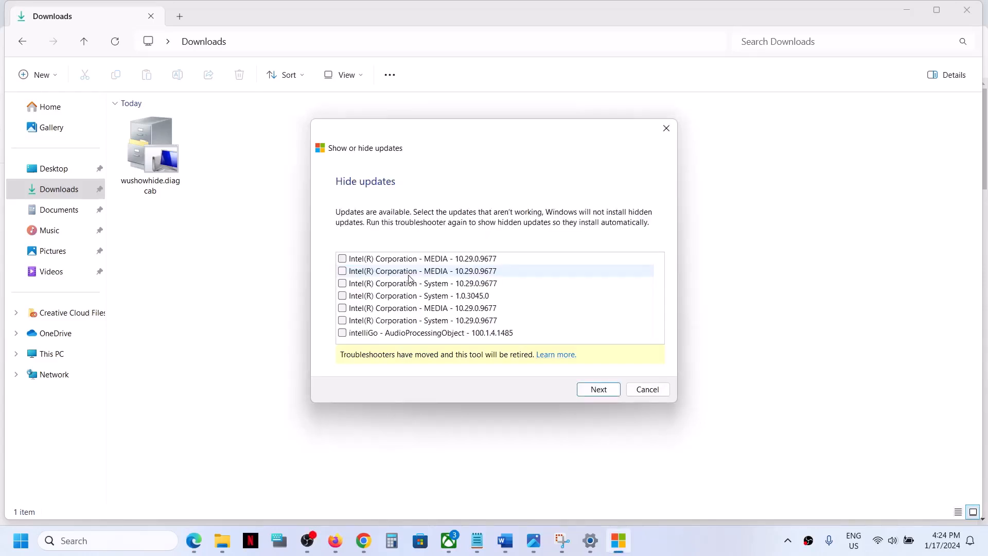
mouse_move(419, 300)
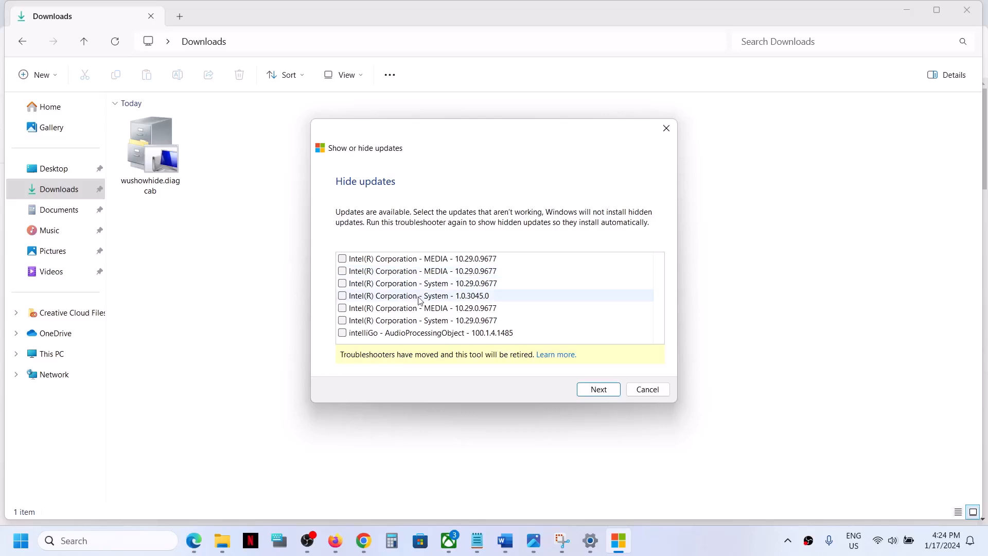
mouse_move(417, 308)
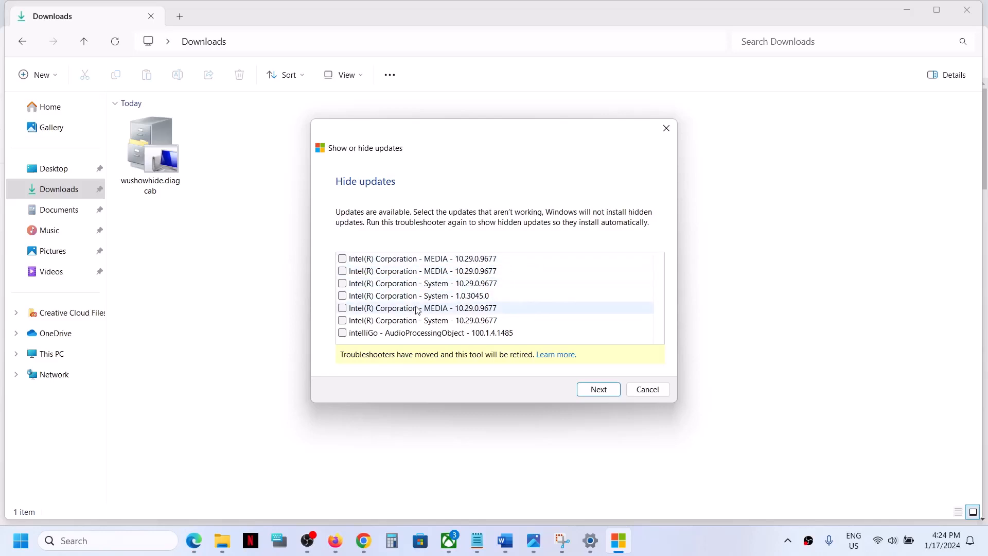
mouse_move(531, 512)
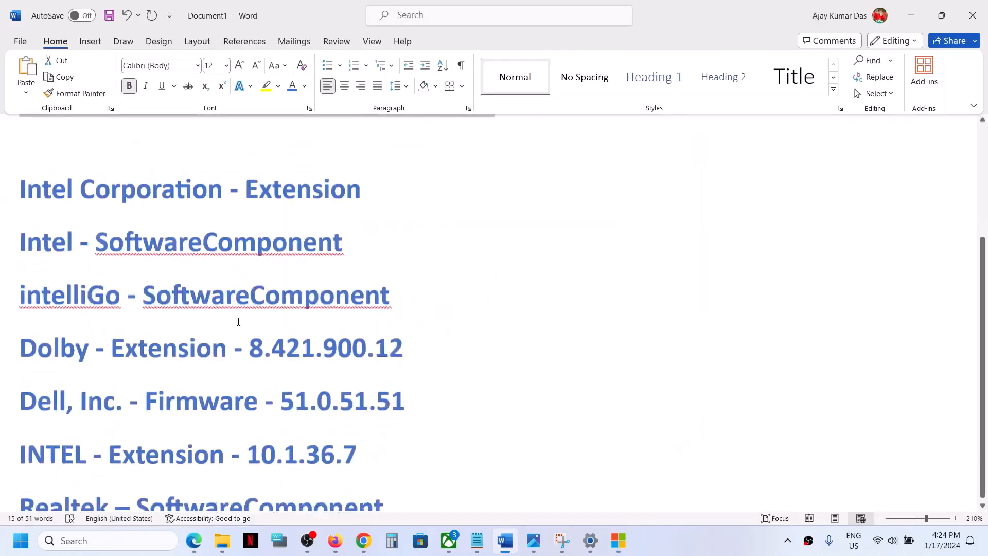
scroll(down, 3)
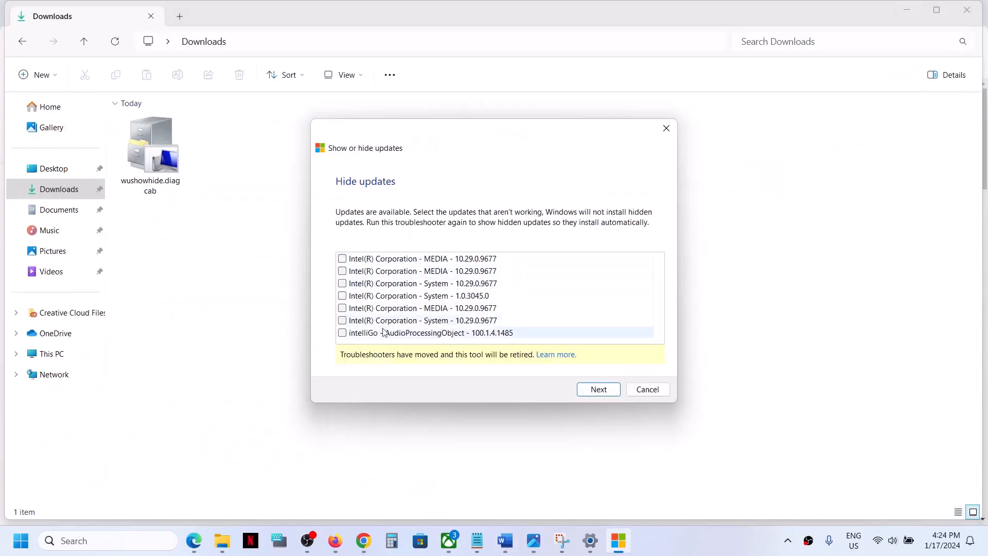
mouse_move(392, 320)
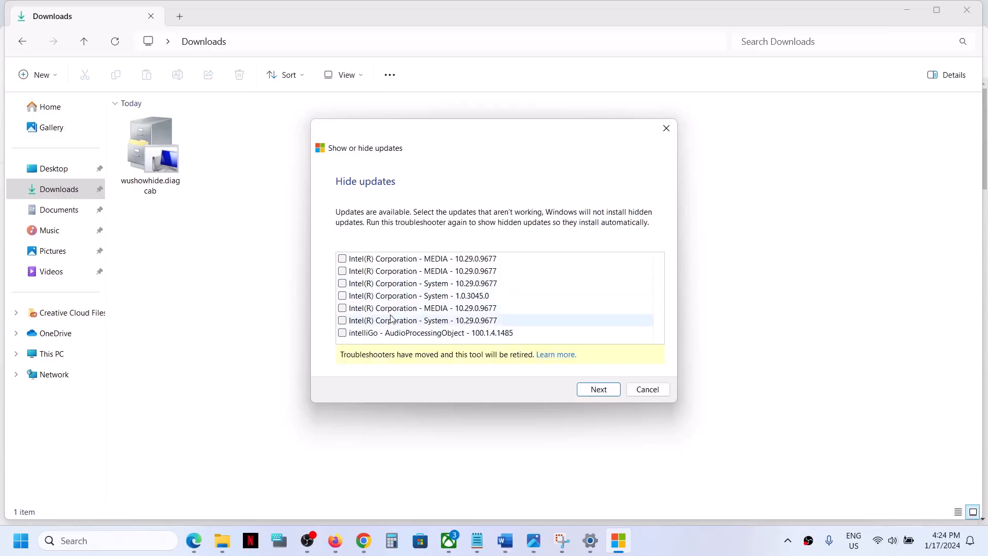
click(342, 259)
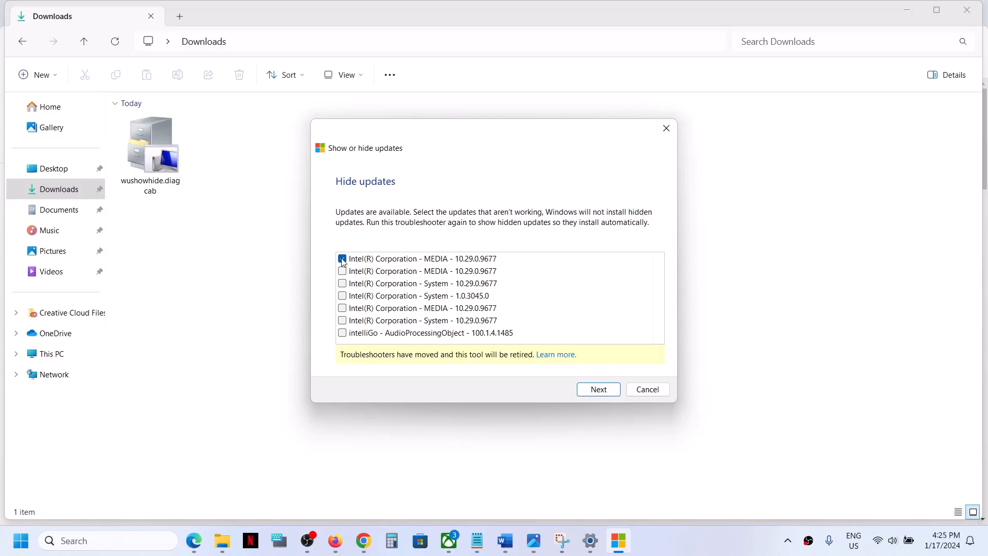
click(341, 258)
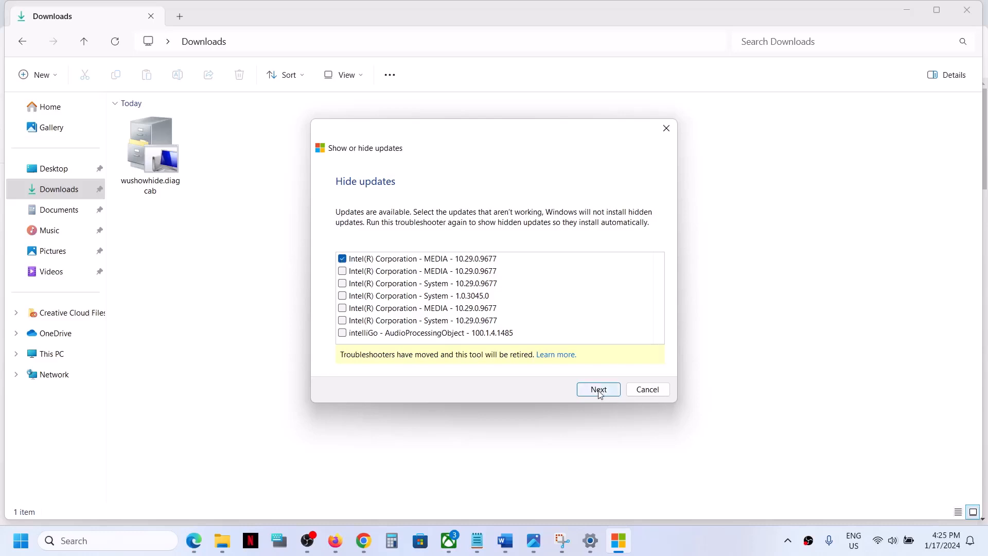
Step: Proceed to hide the ticked Intel MEDIA 10.29.0.9677 update
click(599, 389)
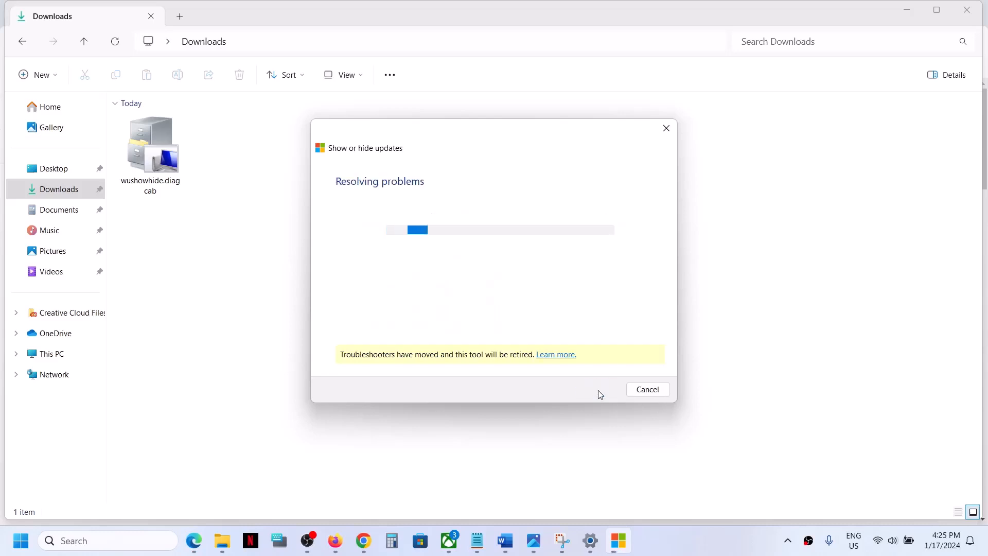
mouse_move(661, 534)
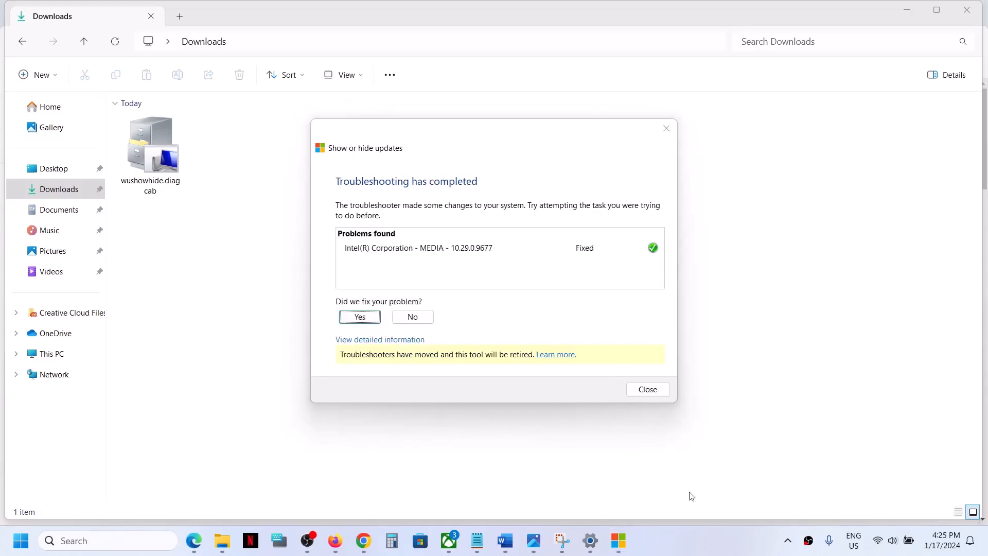
mouse_move(455, 260)
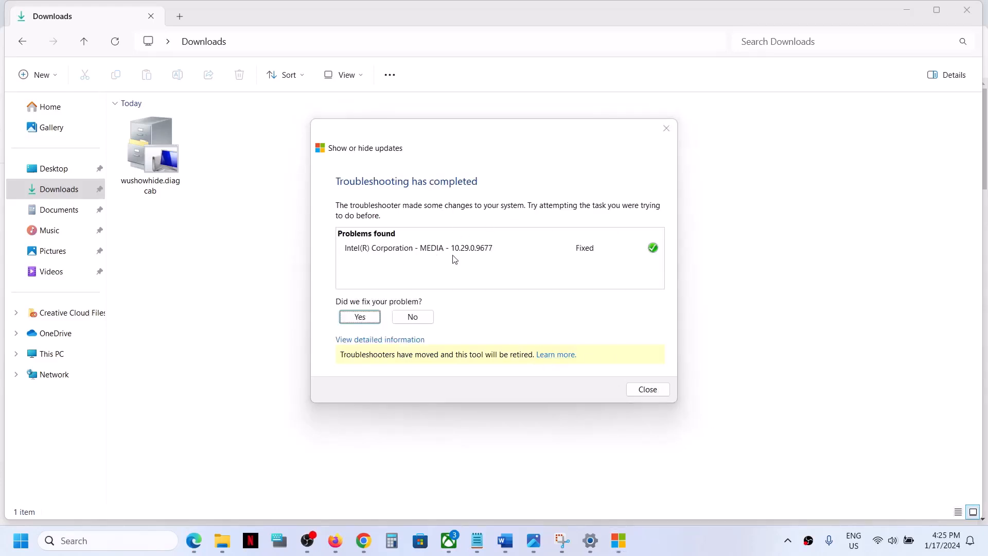
mouse_move(663, 395)
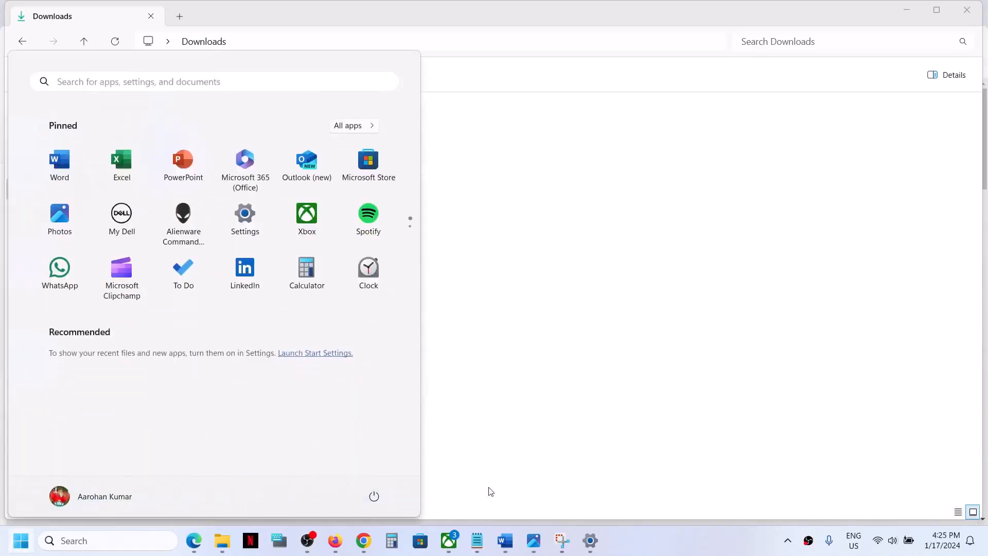
Step: Open Windows Update from Start, view the Realtek error screenshot, then check for updates
click(374, 496)
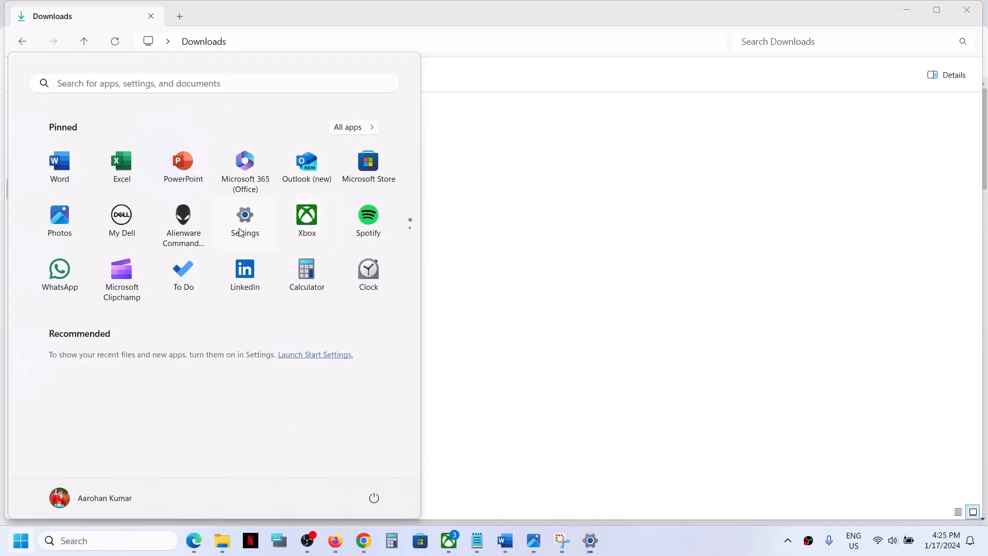
click(244, 214)
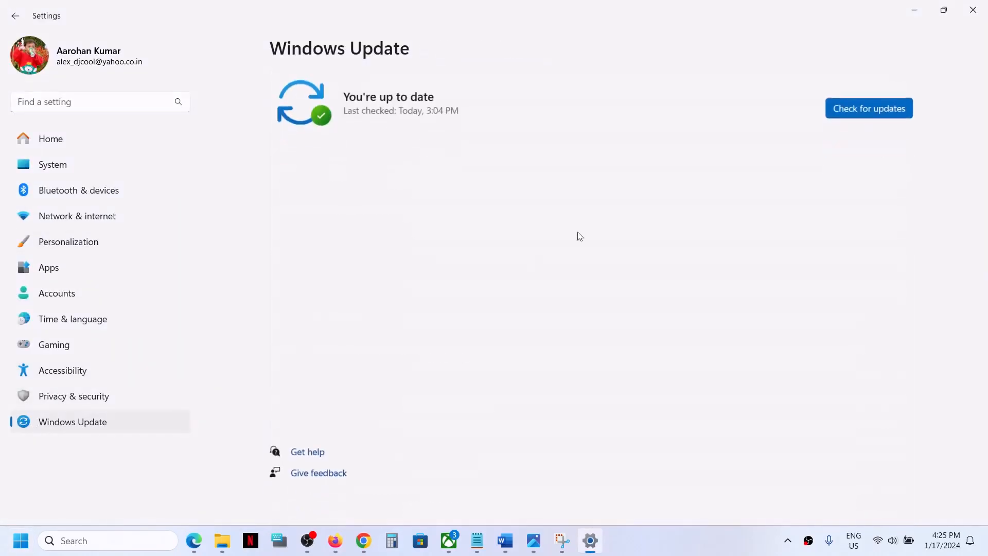
click(868, 108)
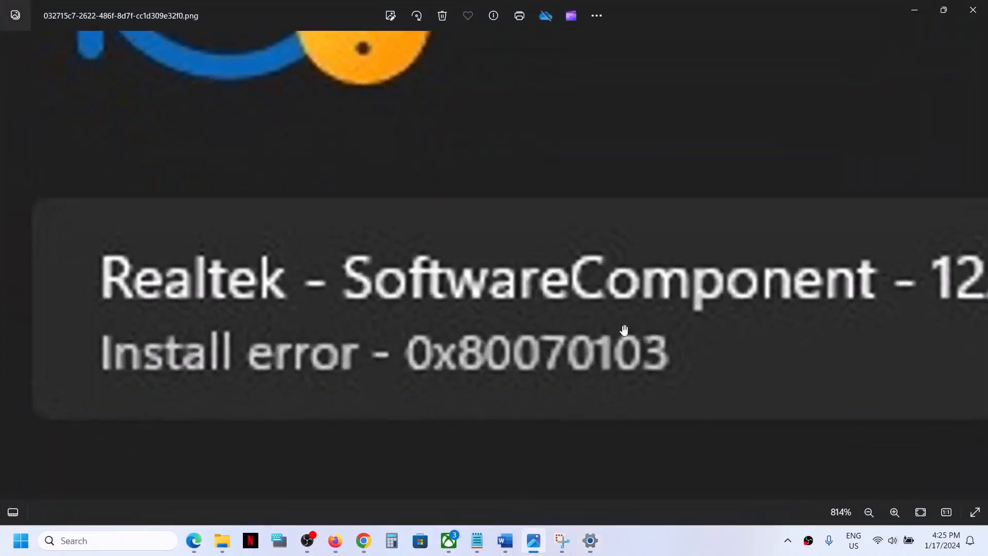
click(591, 540)
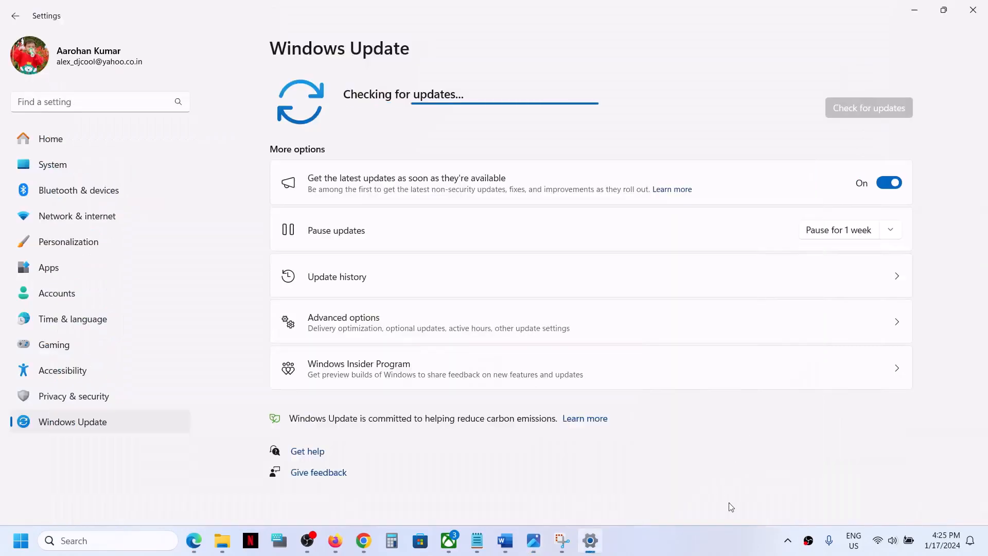